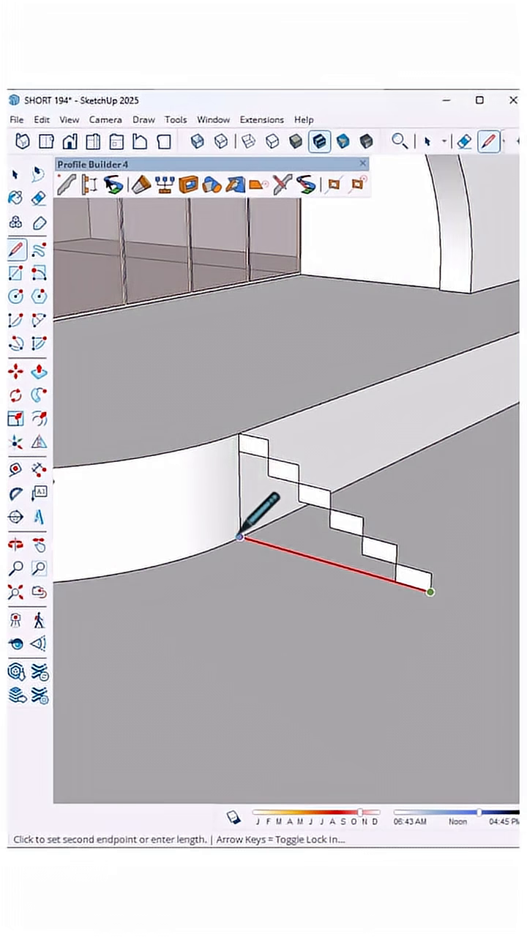
- Draw a straight floor edge from the stair profile's bottom corner along the floor
{"action": "left_click", "coordinate": [465, 140]}
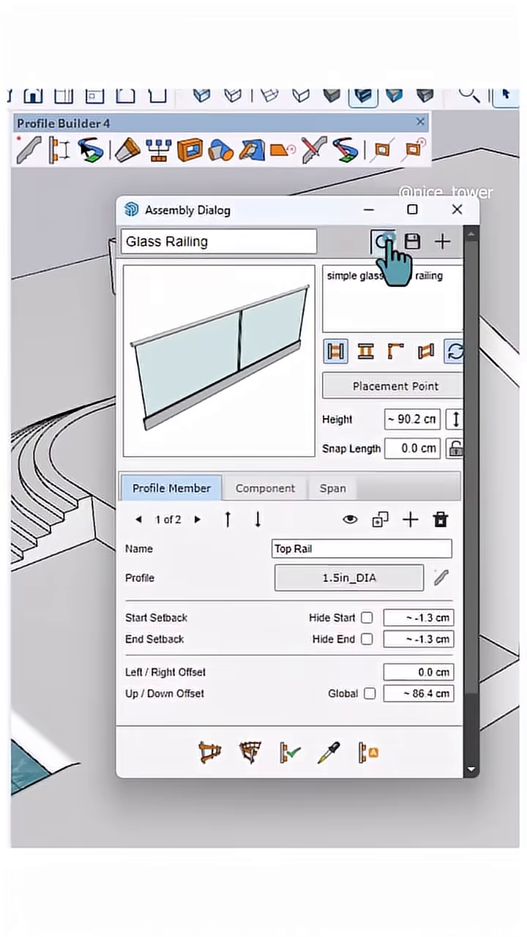
- Browse the Assembly Examples library in Profile Builder 4 to see railings like Simple Glass Railing
{"action": "left_click", "coordinate": [382, 242]}
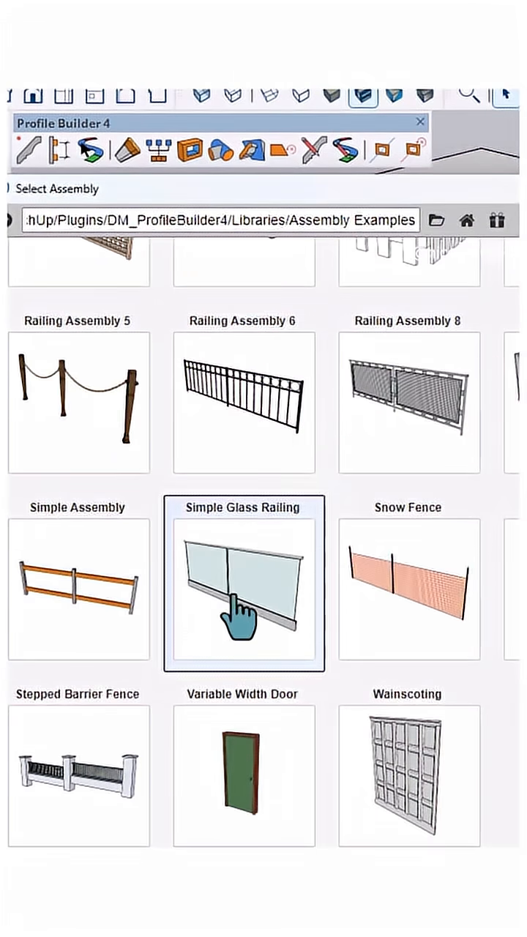